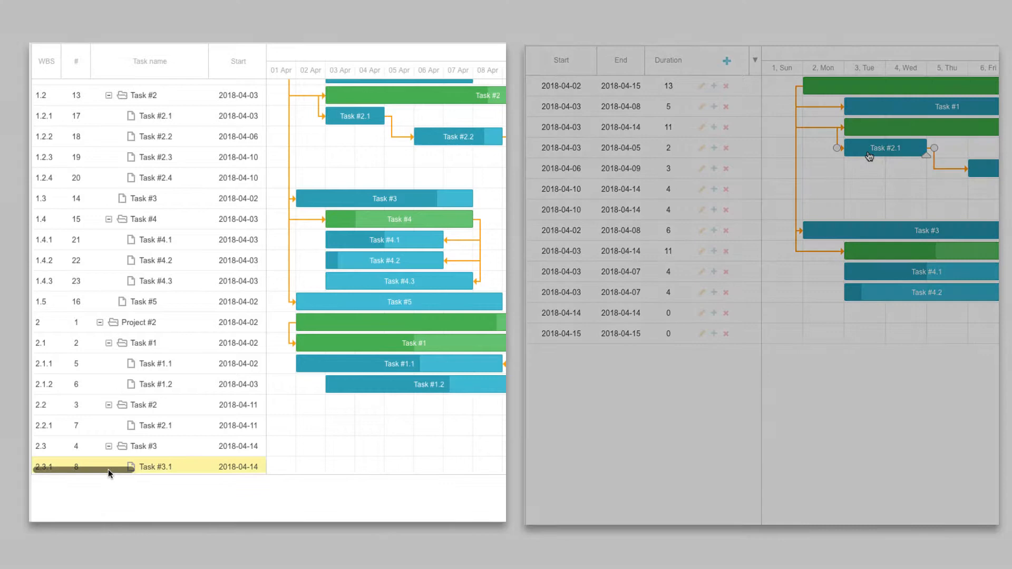
Scroll the first grid sideways, then show the # column via the second chart's column chooser.
scroll(right, 3)
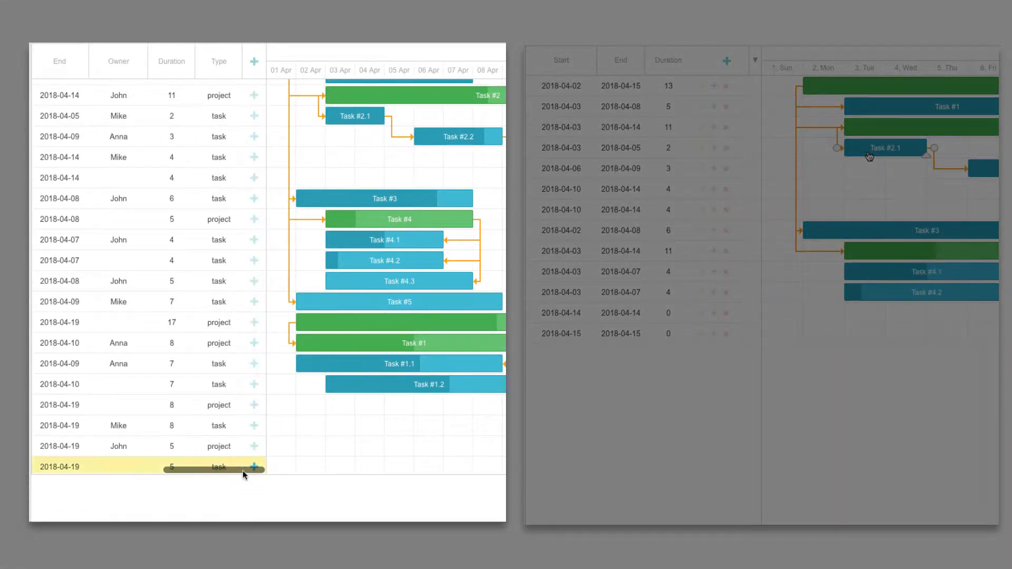
click(754, 60)
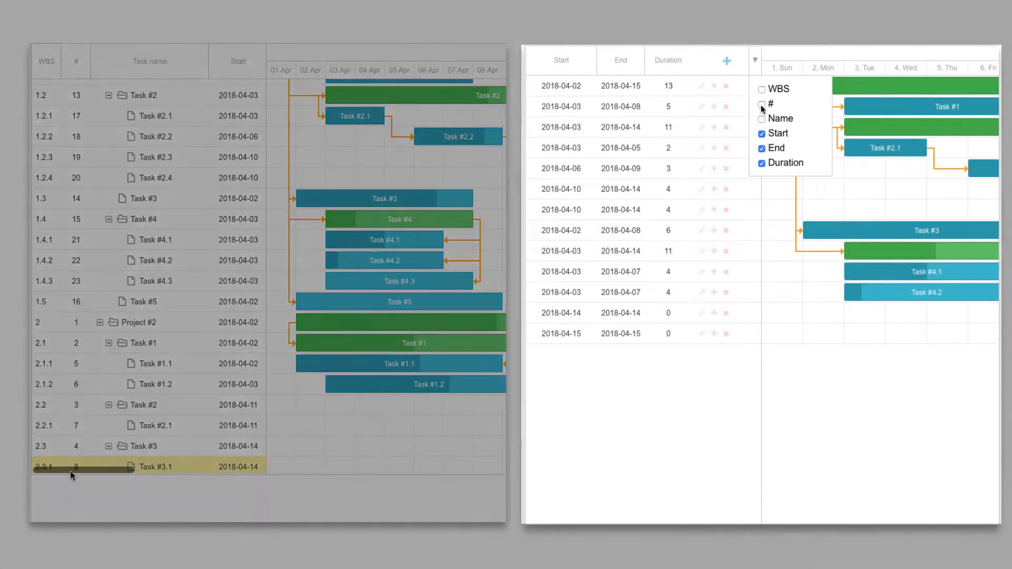
click(761, 89)
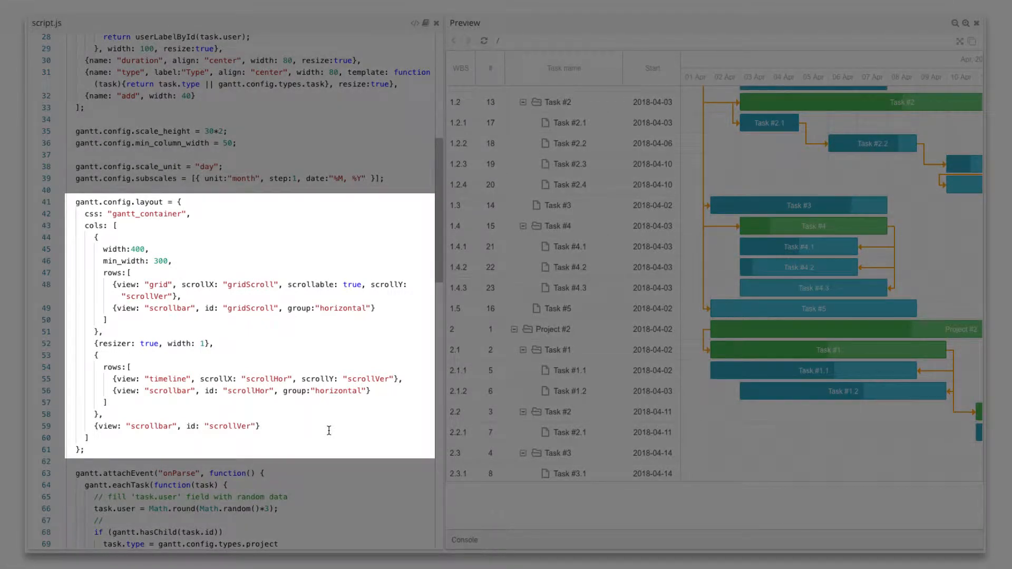
drag(97, 238, 374, 332)
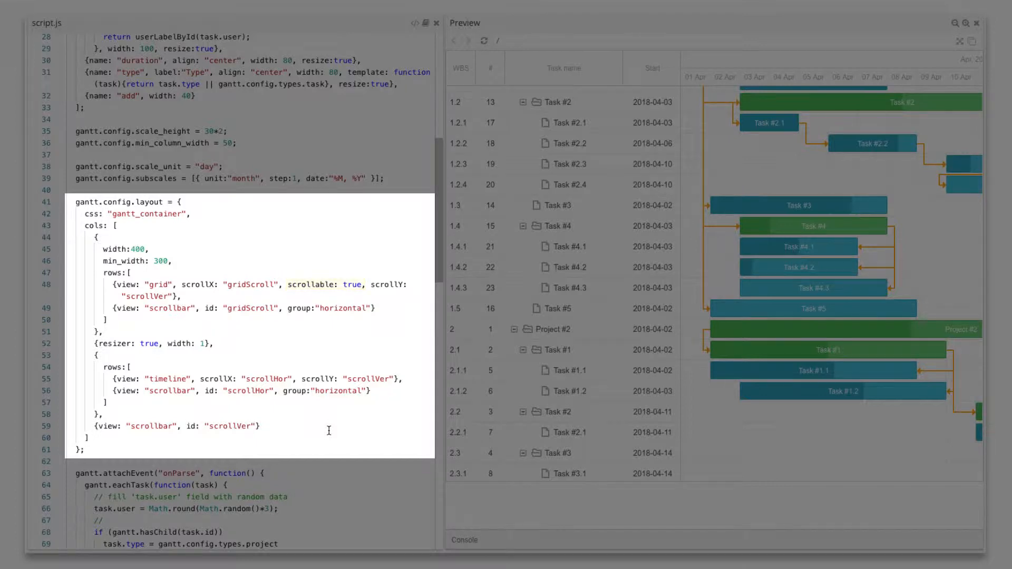
double_click(248, 284)
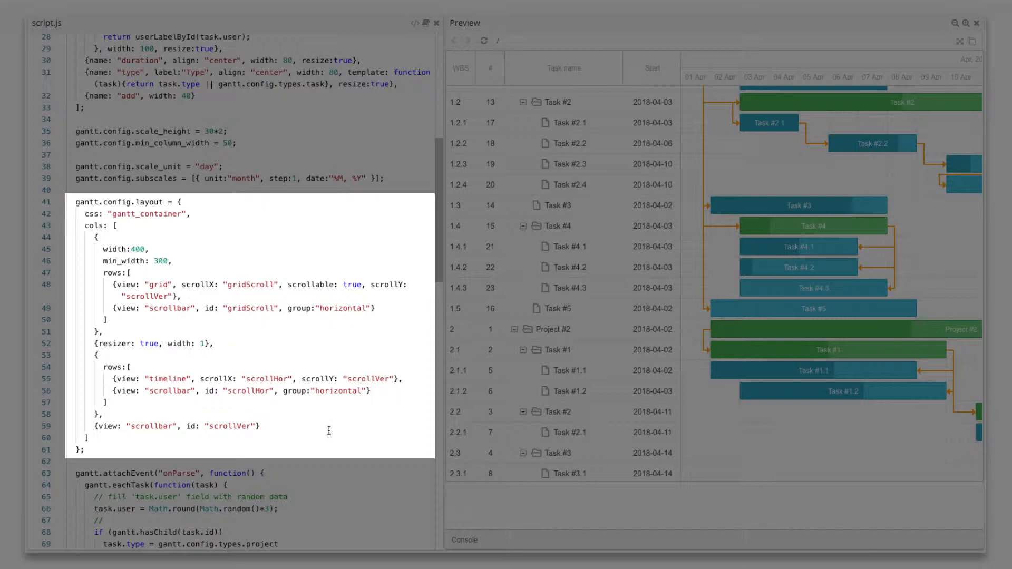
double_click(246, 378)
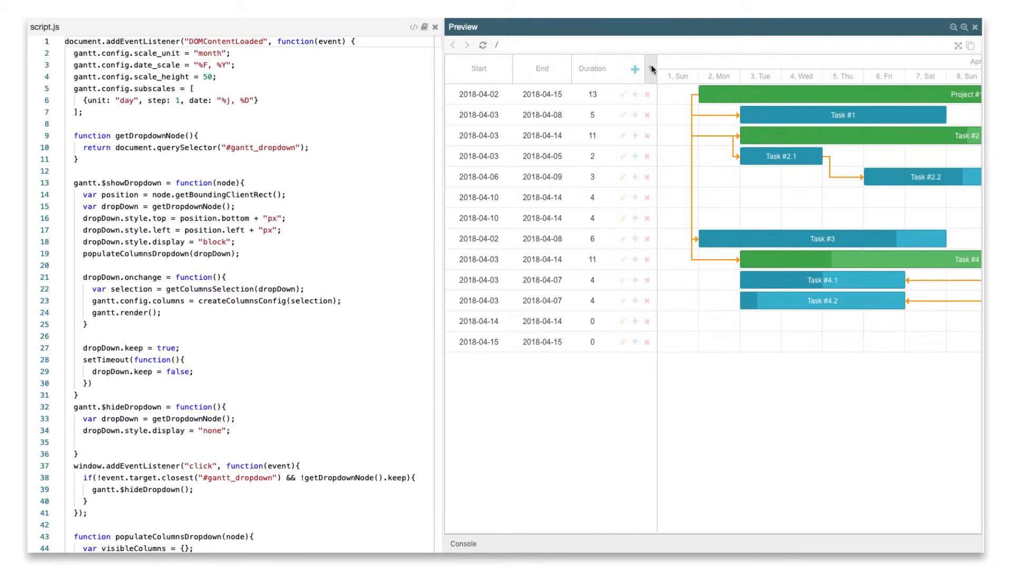
Use the header column chooser to add the # column and hide End.
click(651, 69)
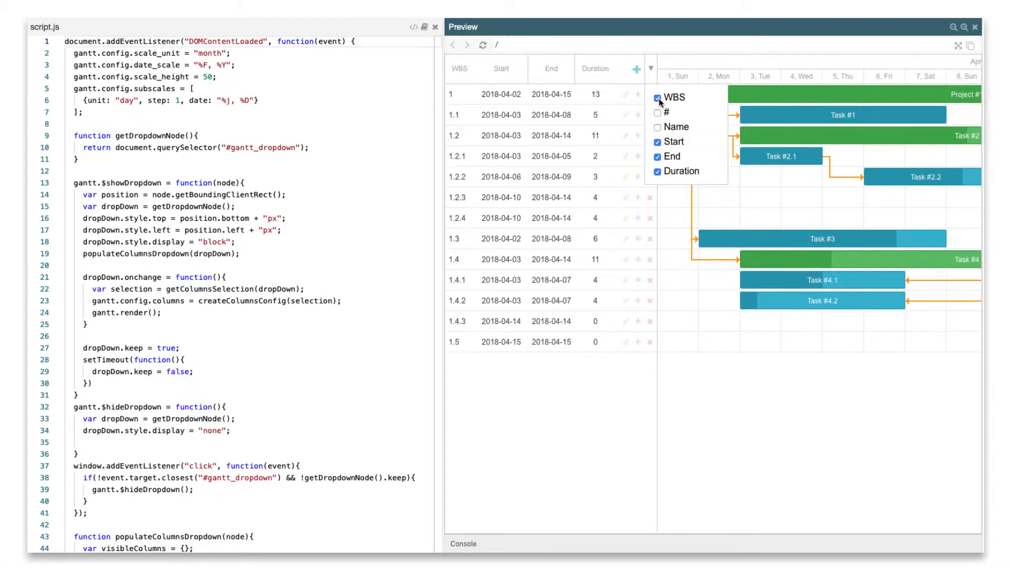
click(658, 113)
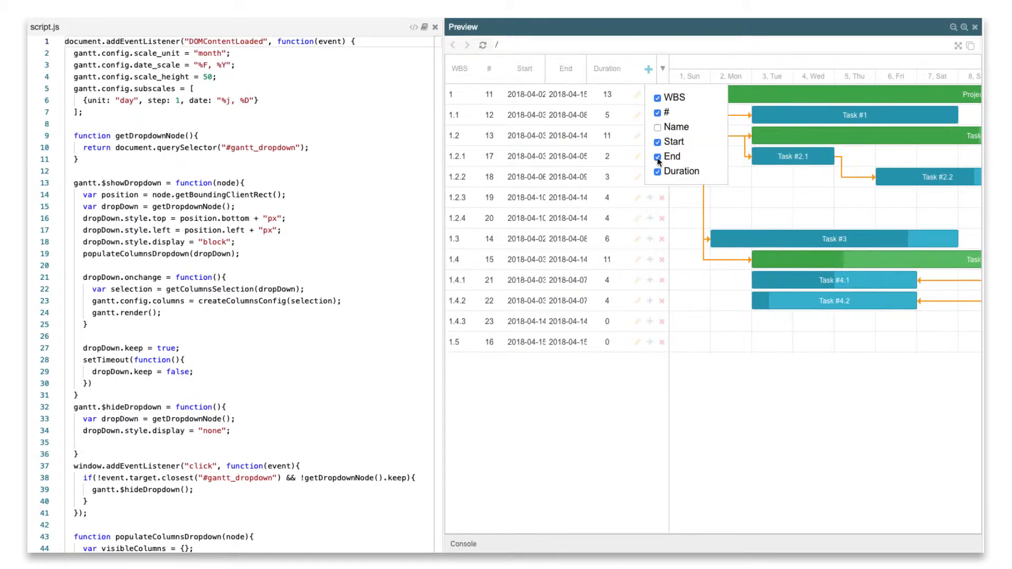
click(658, 156)
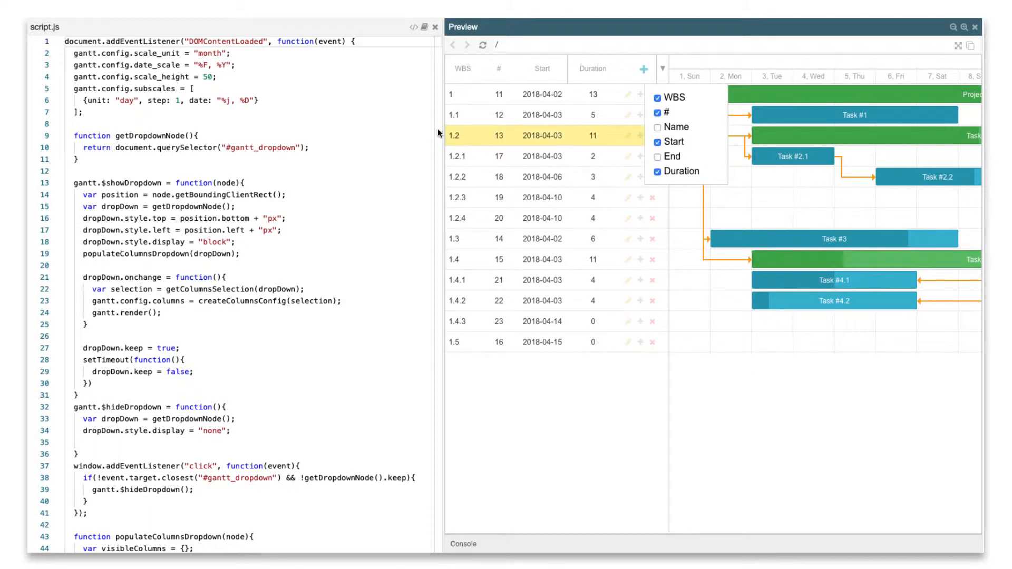